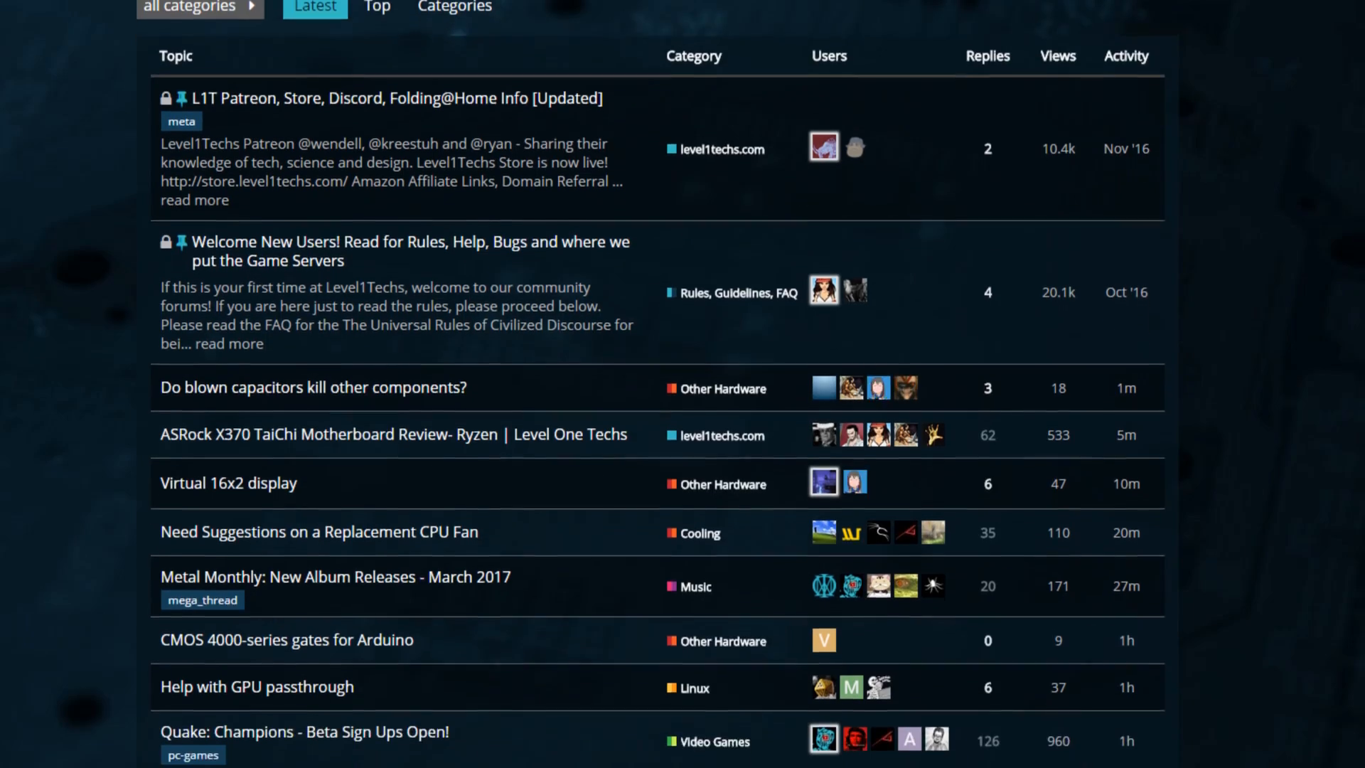
Step: Open the 'ASRock X370 TaiChi Motherboard Review' thread from the topic list
scroll("down", 3)
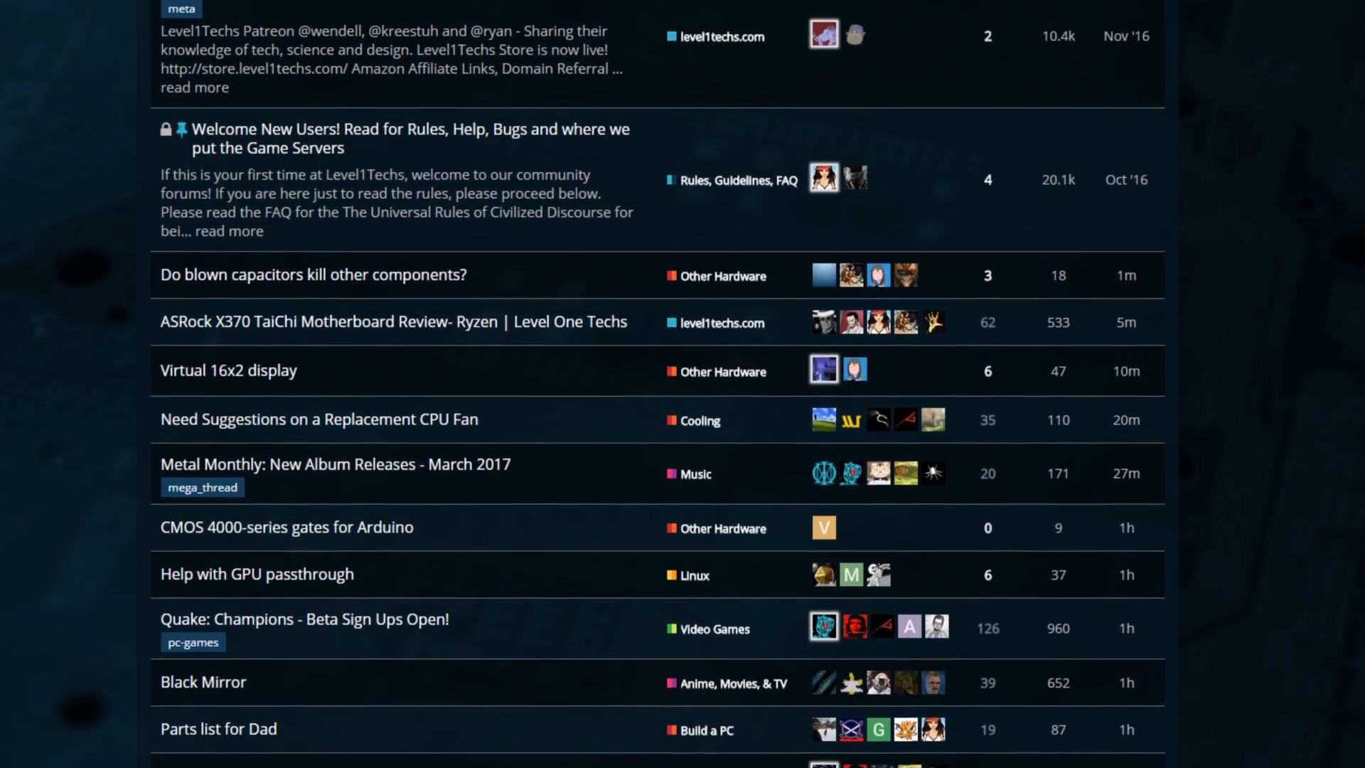
scroll("down", 3)
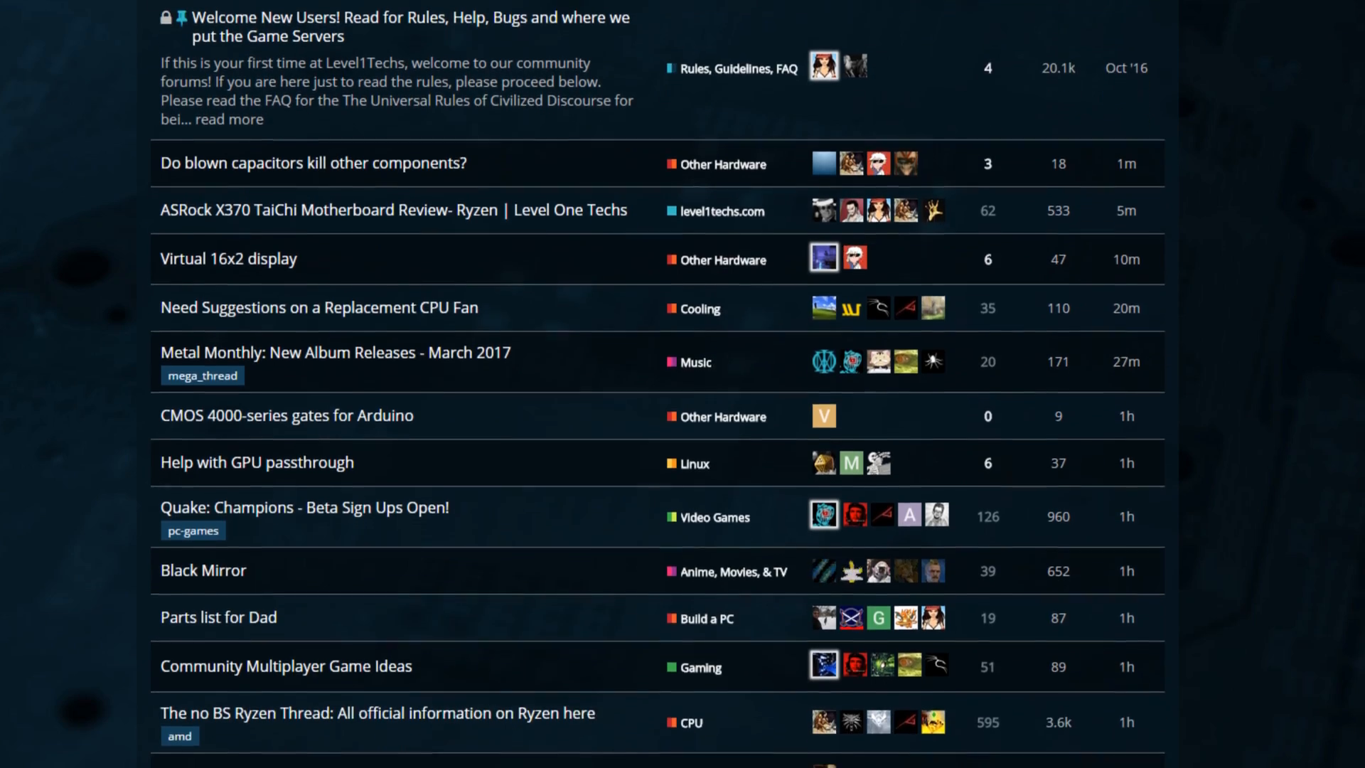
left_click(392, 210)
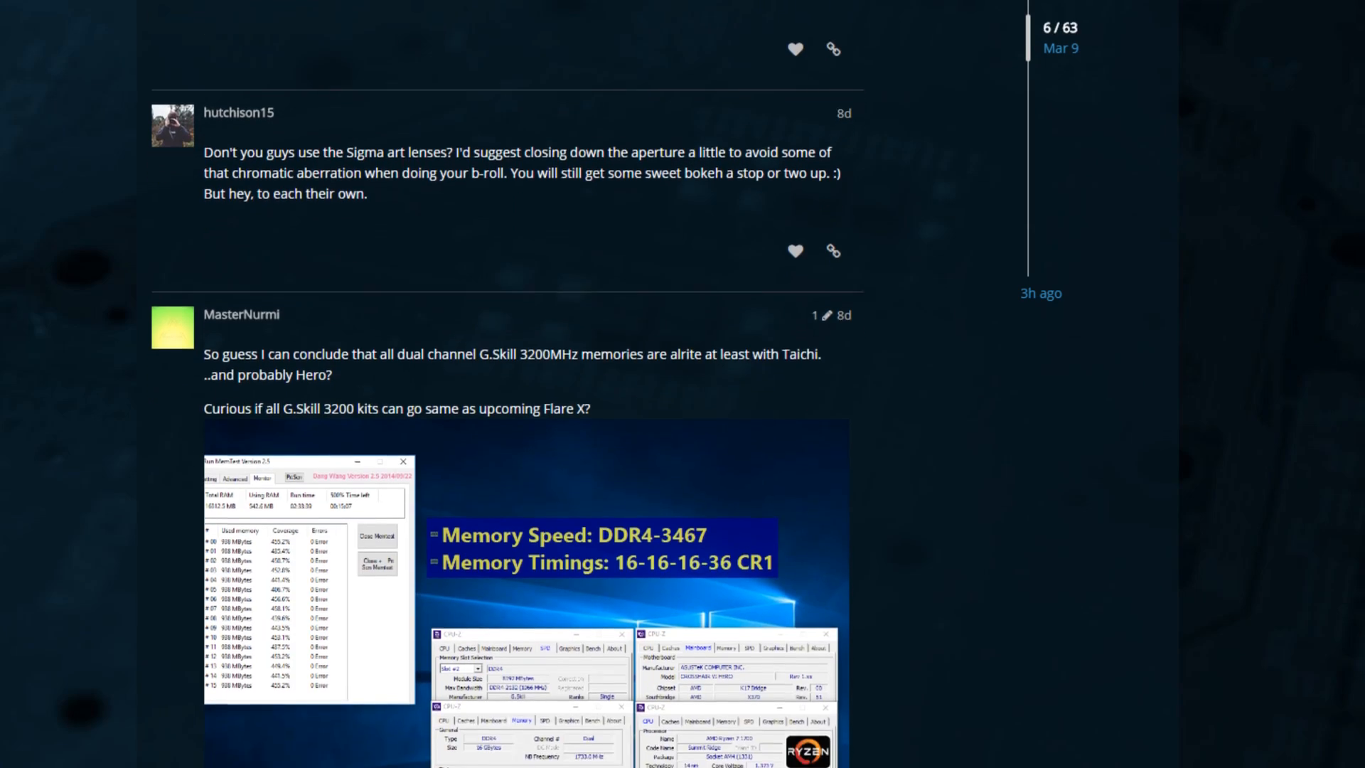